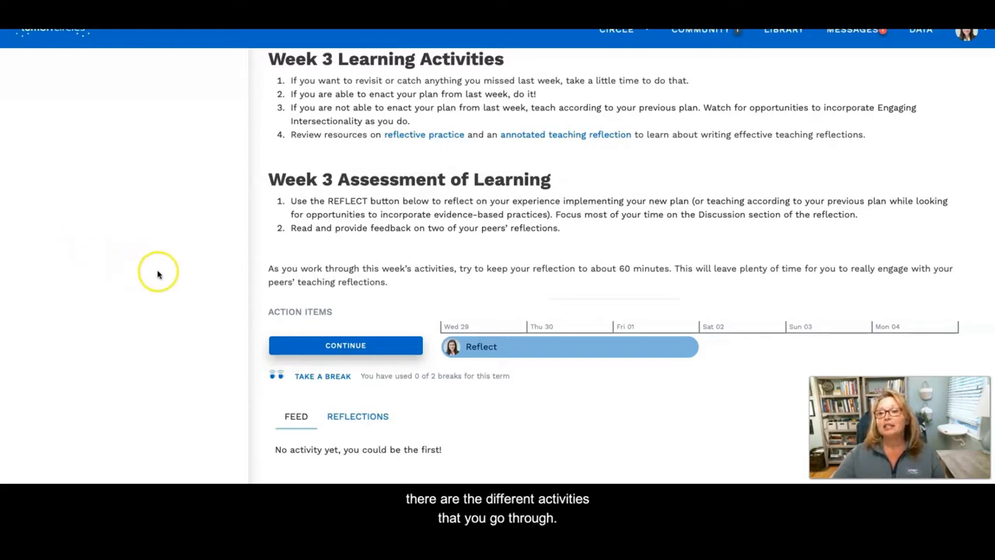
{"action": "mouse_move", "coordinate": [293, 251]}
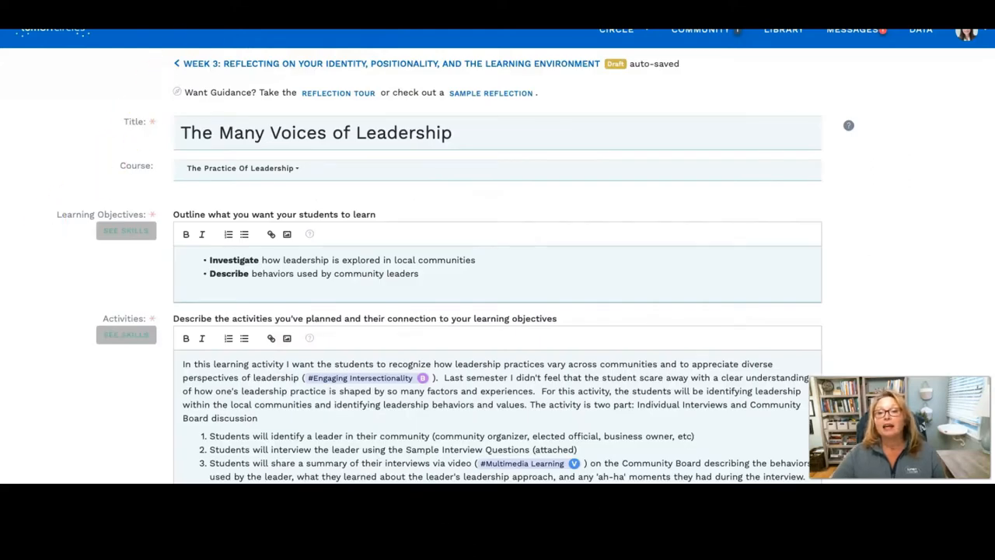
{"action": "mouse_move", "coordinate": [88, 412]}
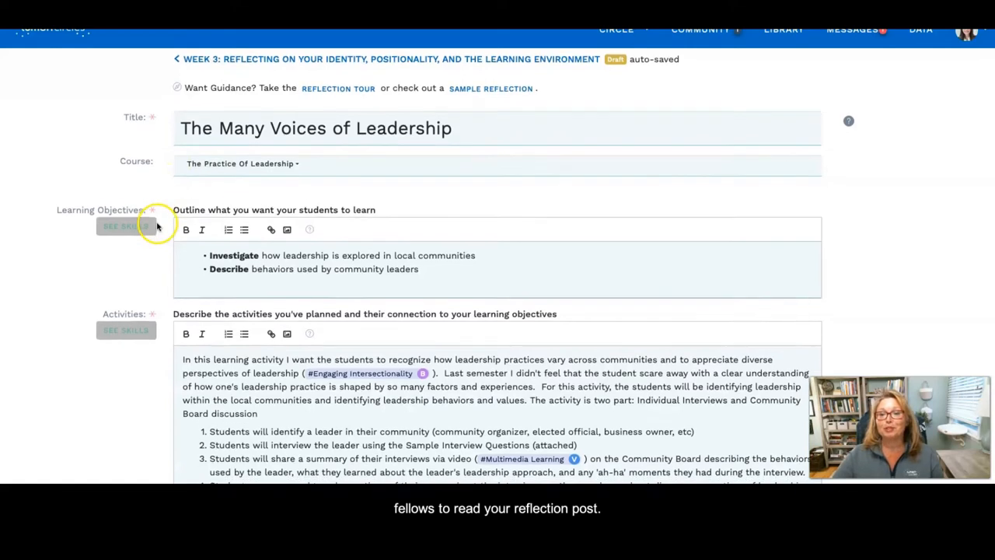
Step: Enter 'Sample Survey Questions' as the attachment's short description under Attachments
{"action": "scroll", "scroll_direction": "down", "scroll_amount": 3}
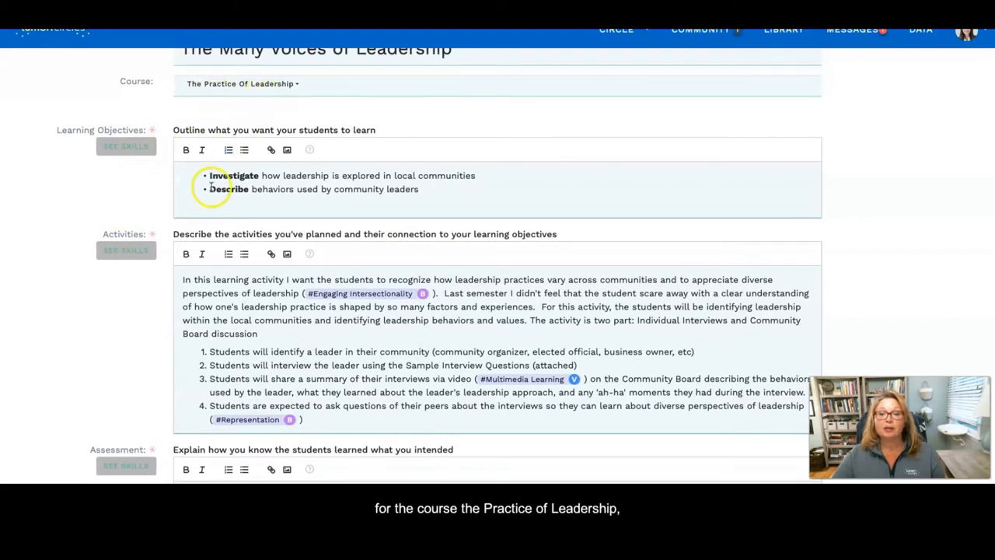
{"action": "mouse_move", "coordinate": [211, 196]}
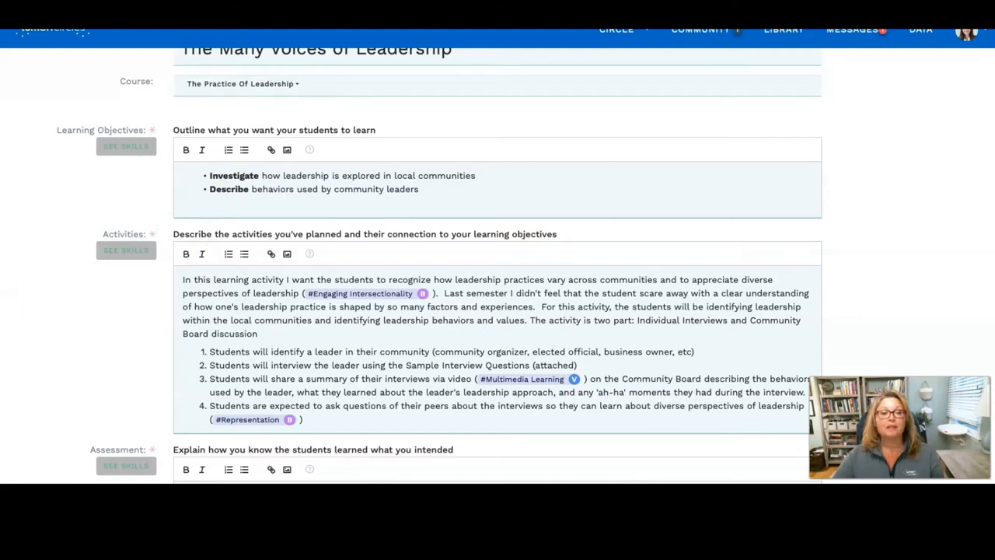
{"action": "scroll", "scroll_direction": "down", "scroll_amount": 3}
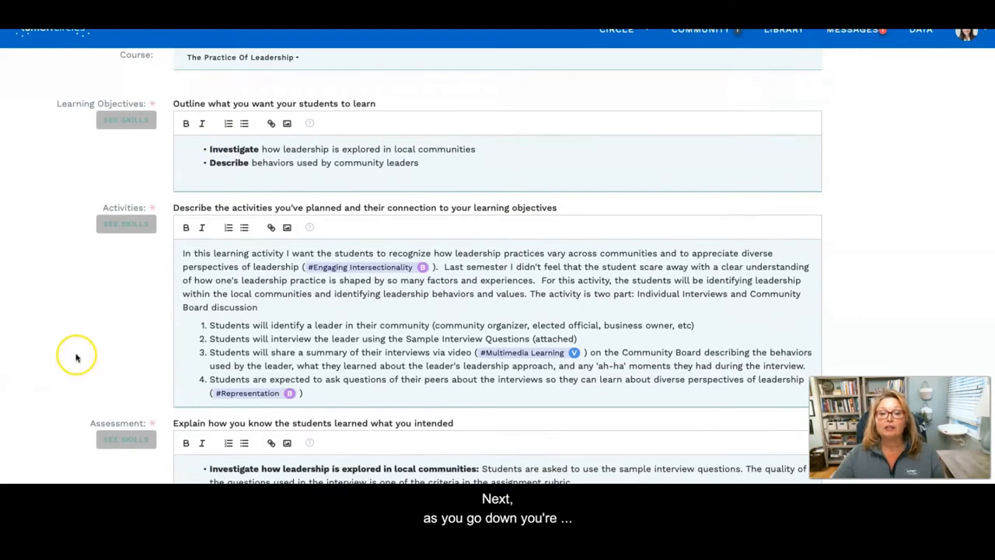
{"action": "scroll", "scroll_direction": "down", "scroll_amount": 3}
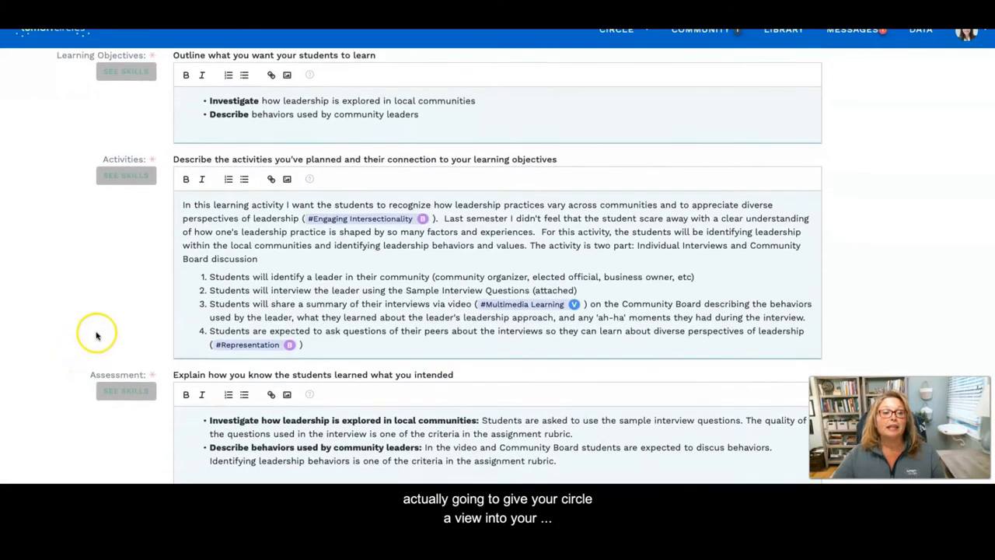
{"action": "scroll", "scroll_direction": "down", "scroll_amount": 3}
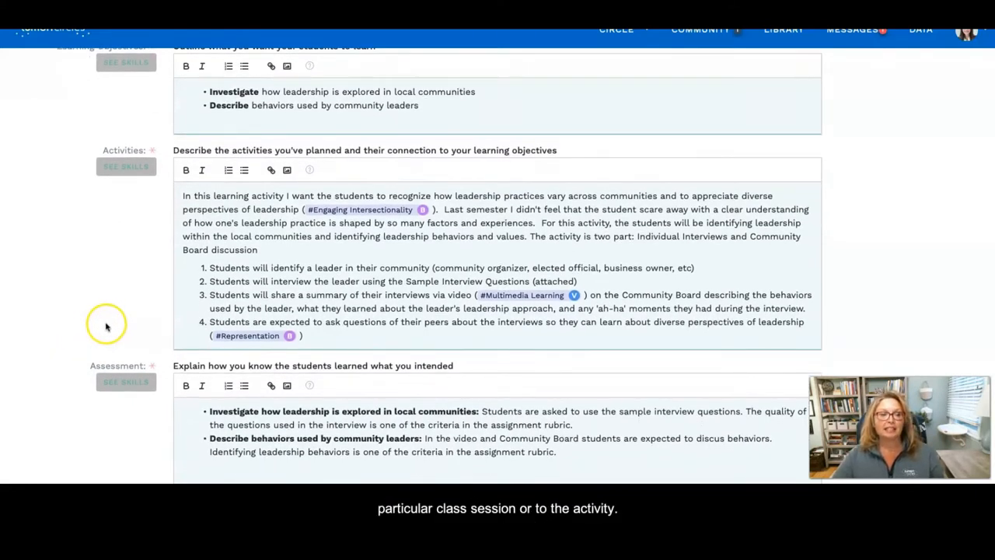
{"action": "mouse_move", "coordinate": [153, 247]}
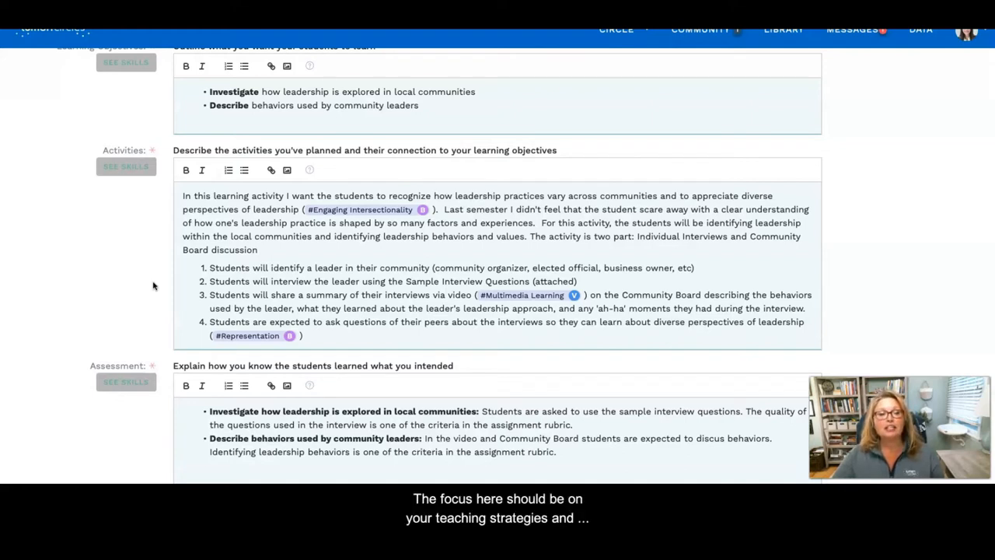
{"action": "mouse_move", "coordinate": [21, 388]}
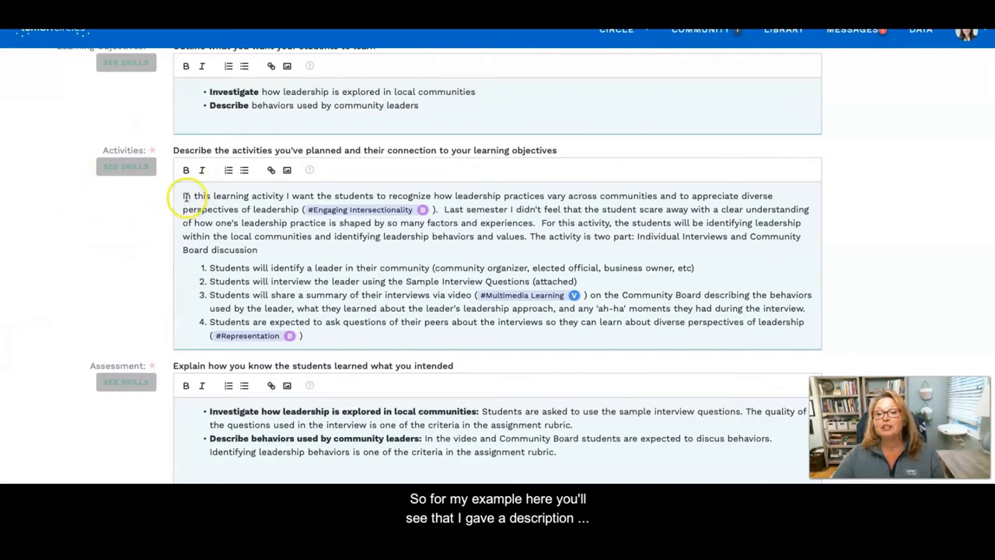
{"action": "mouse_move", "coordinate": [187, 249]}
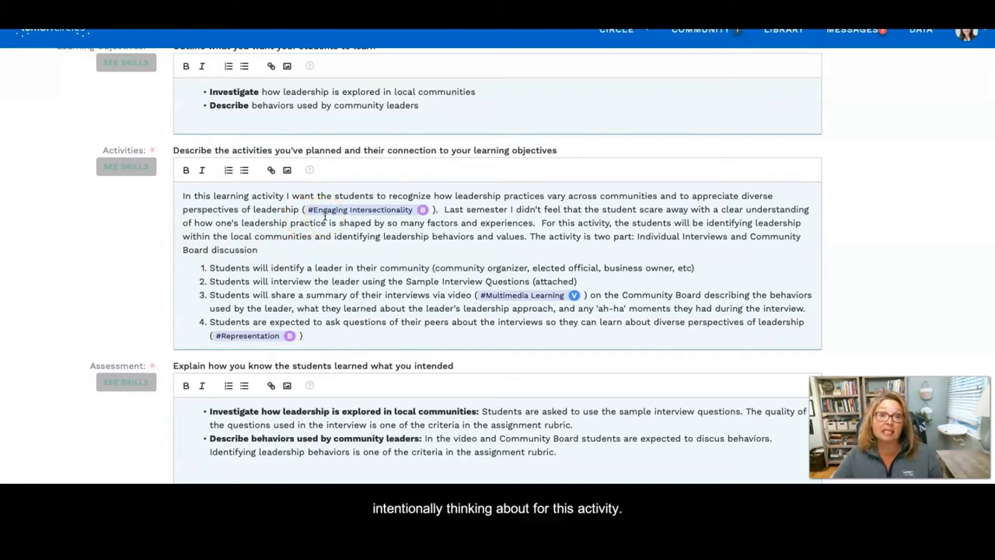
{"action": "mouse_move", "coordinate": [322, 223]}
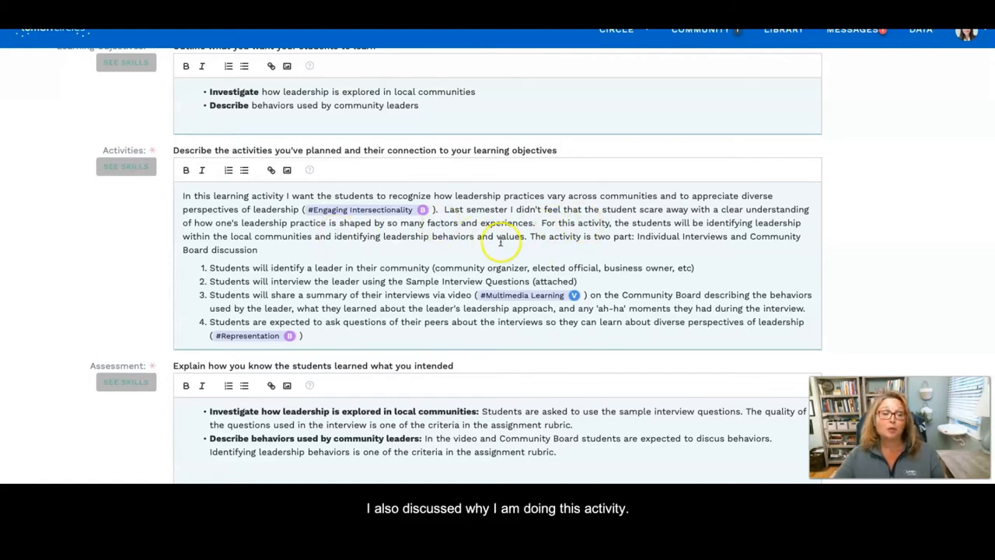
{"action": "scroll", "scroll_direction": "down", "scroll_amount": 3}
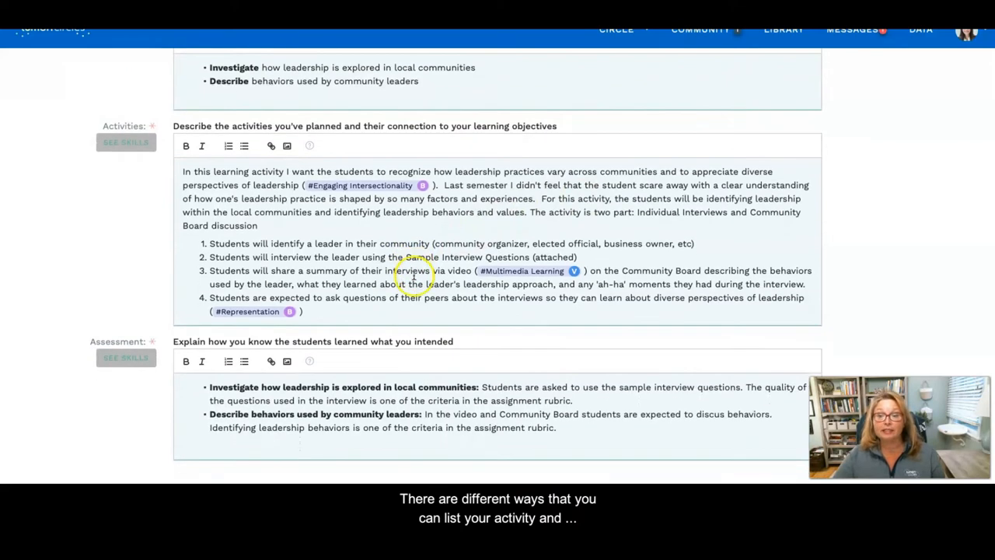
{"action": "scroll", "scroll_direction": "down", "scroll_amount": 3}
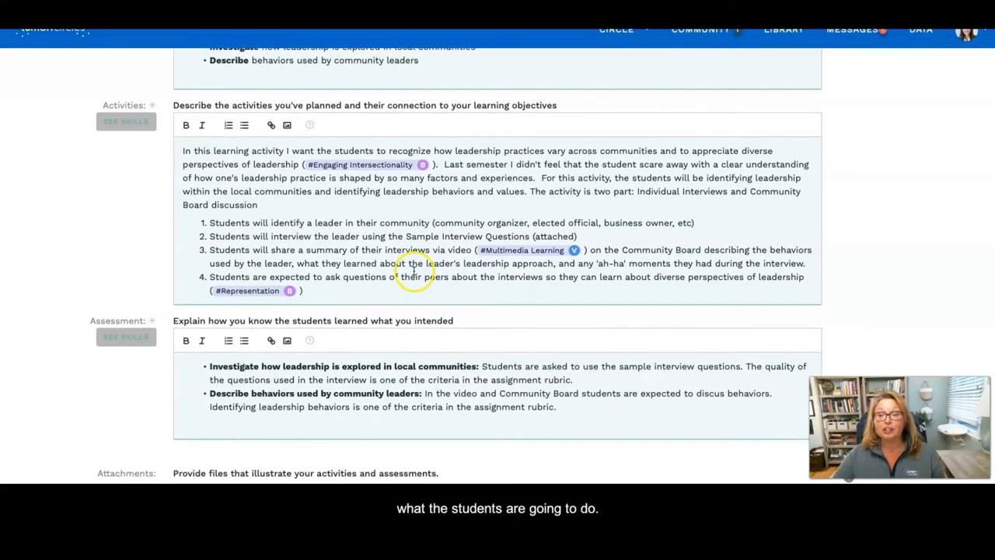
{"action": "mouse_move", "coordinate": [194, 270]}
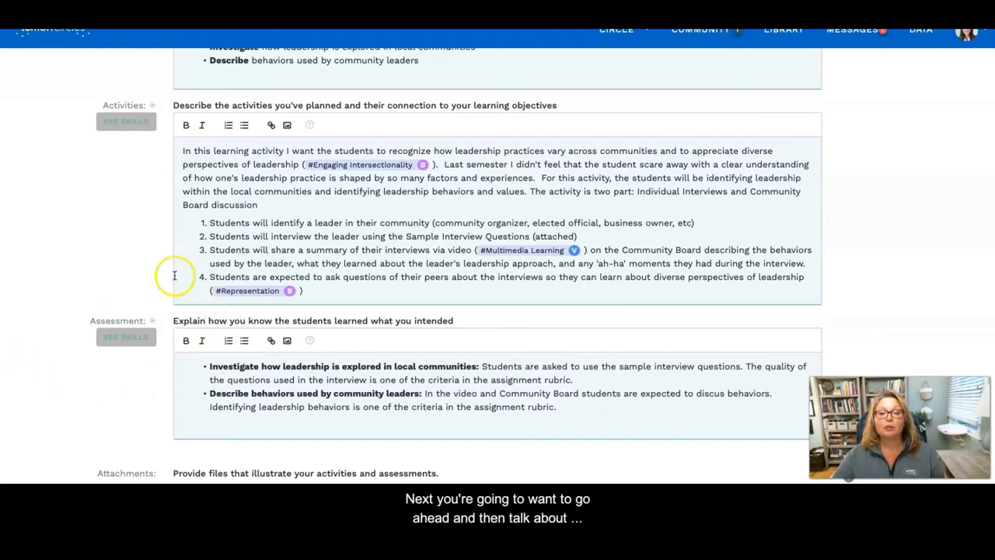
{"action": "scroll", "scroll_direction": "down", "scroll_amount": 3}
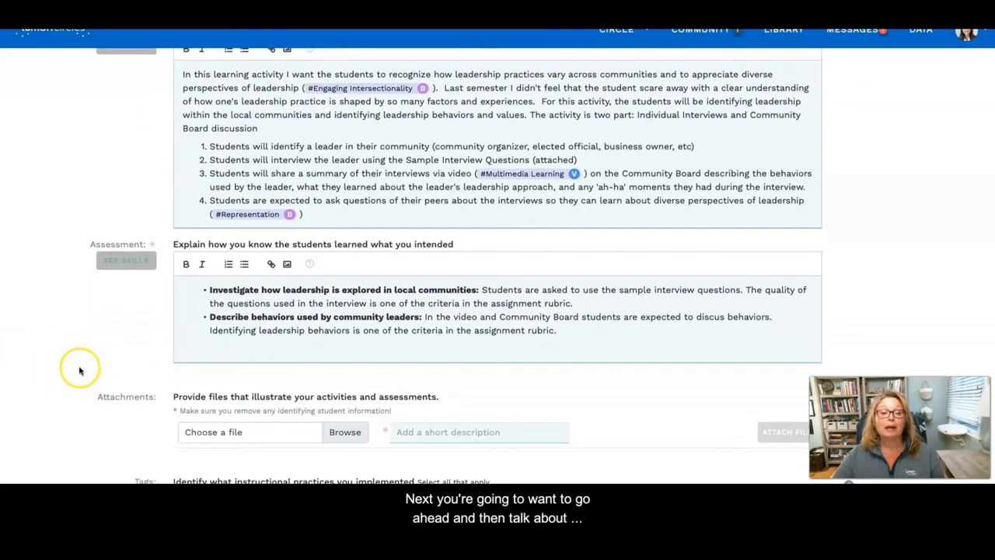
{"action": "scroll", "scroll_direction": "down", "scroll_amount": 3}
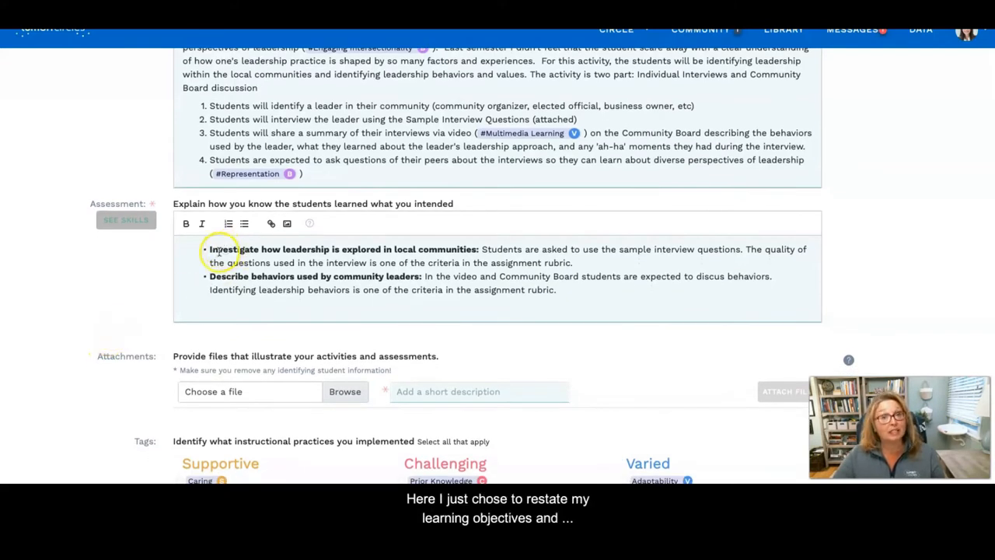
{"action": "scroll", "scroll_direction": "down", "scroll_amount": 3}
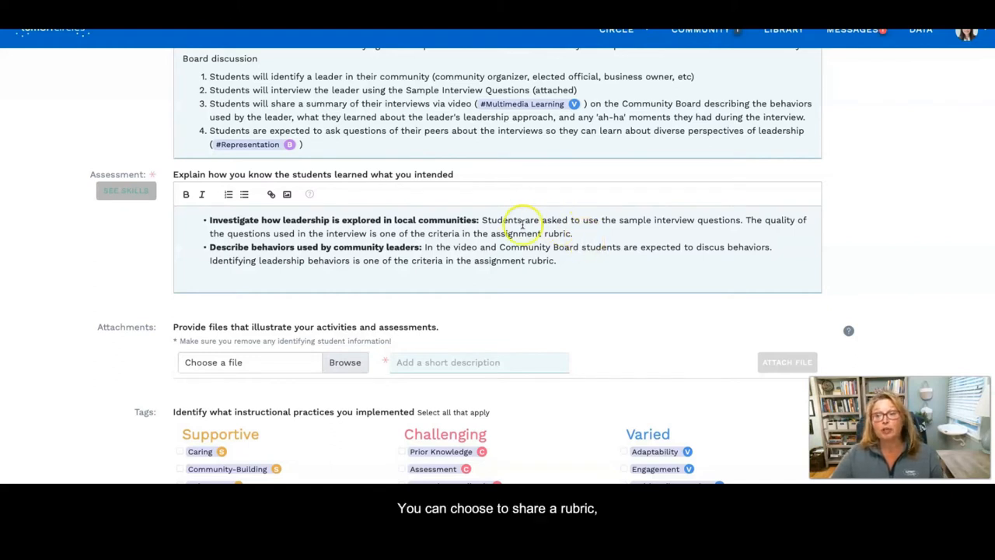
{"action": "mouse_move", "coordinate": [610, 237]}
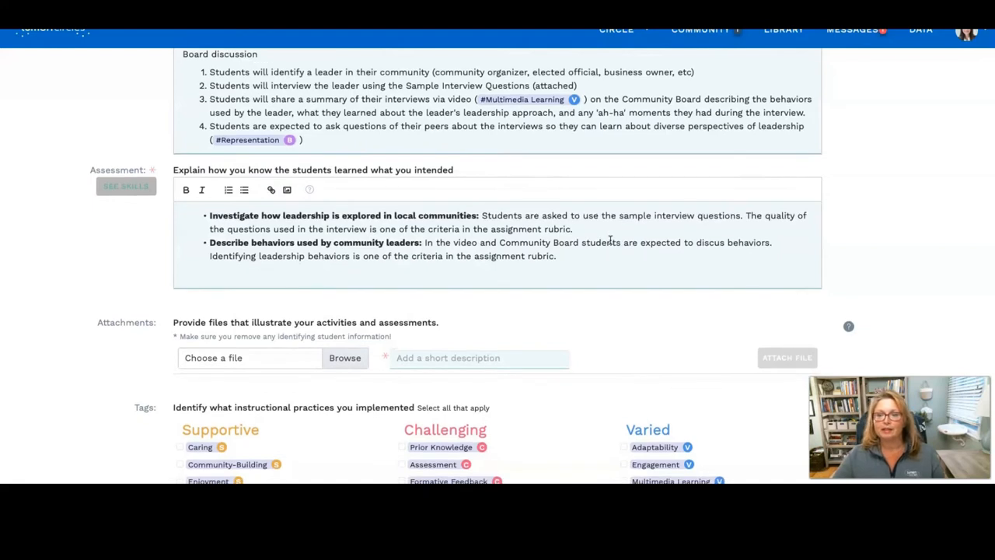
{"action": "scroll", "scroll_direction": "down", "scroll_amount": 3}
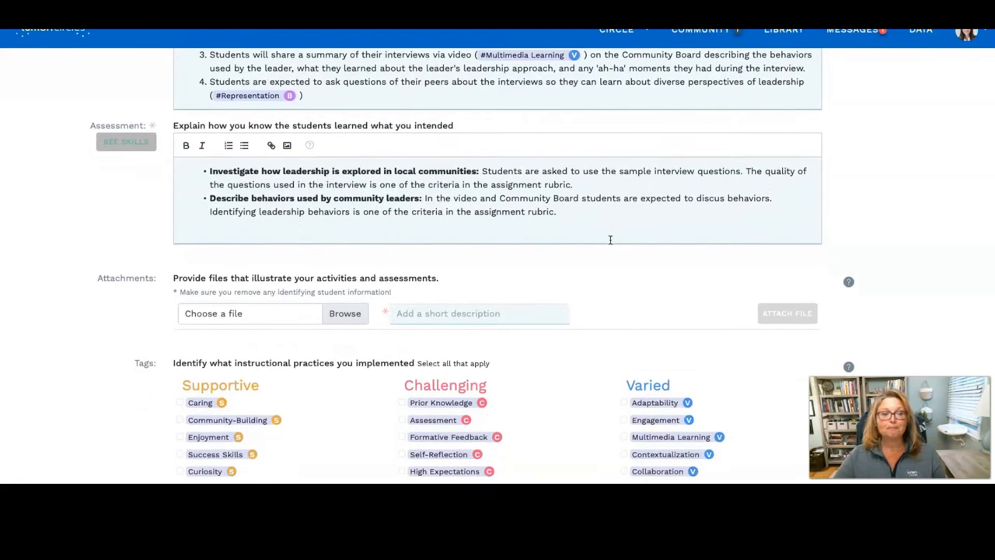
{"action": "scroll", "scroll_direction": "down", "scroll_amount": 3}
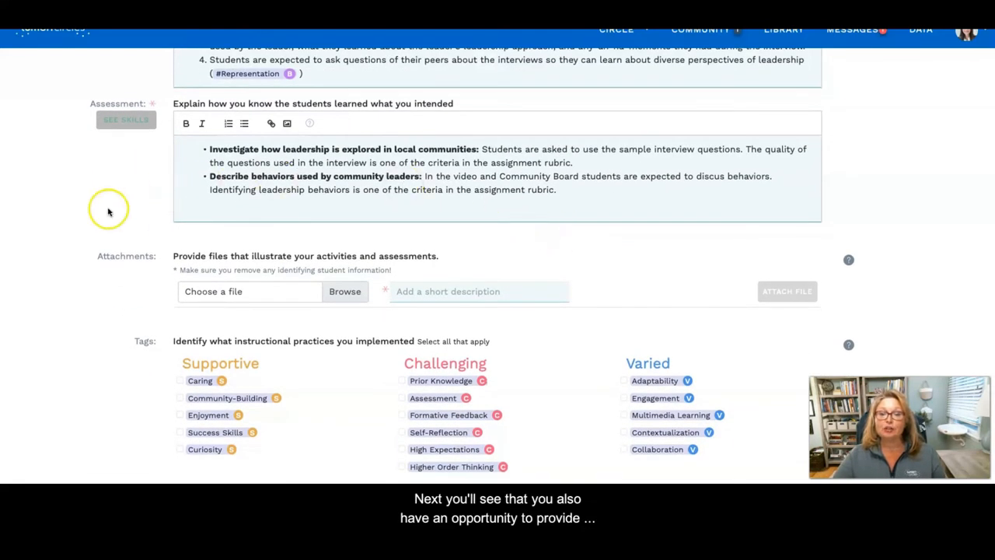
{"action": "mouse_move", "coordinate": [92, 329]}
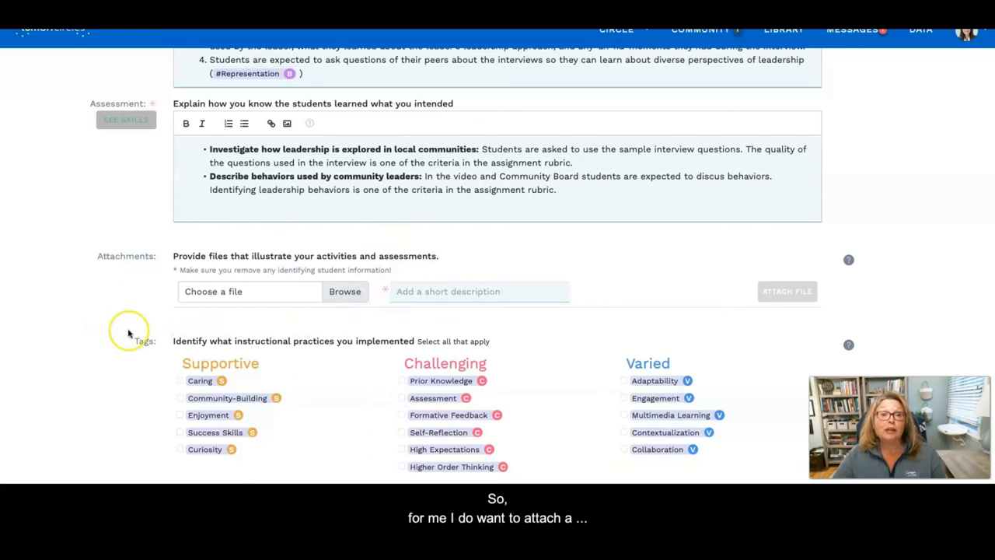
{"action": "mouse_move", "coordinate": [322, 313]}
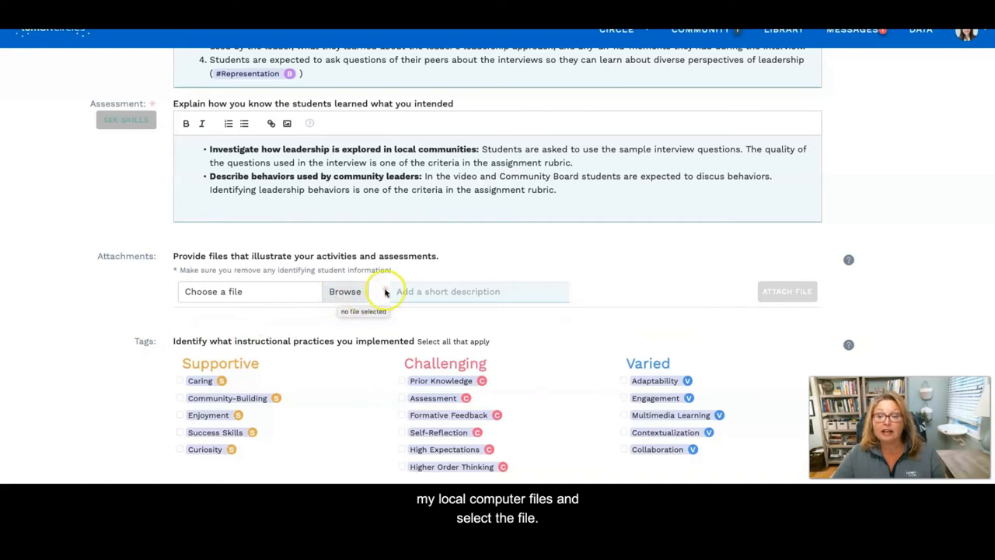
{"action": "type", "text": "S"}
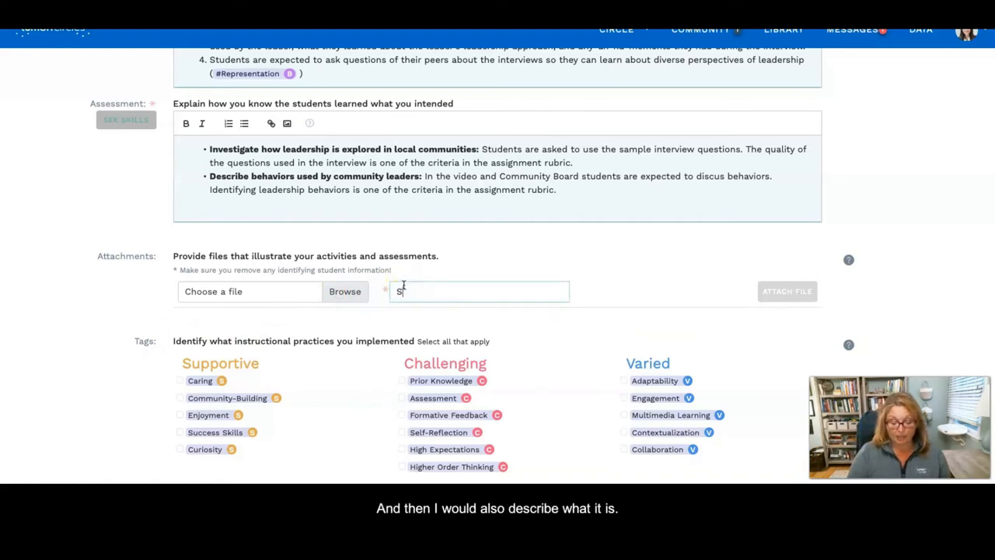
{"action": "type", "text": "ample Survey"}
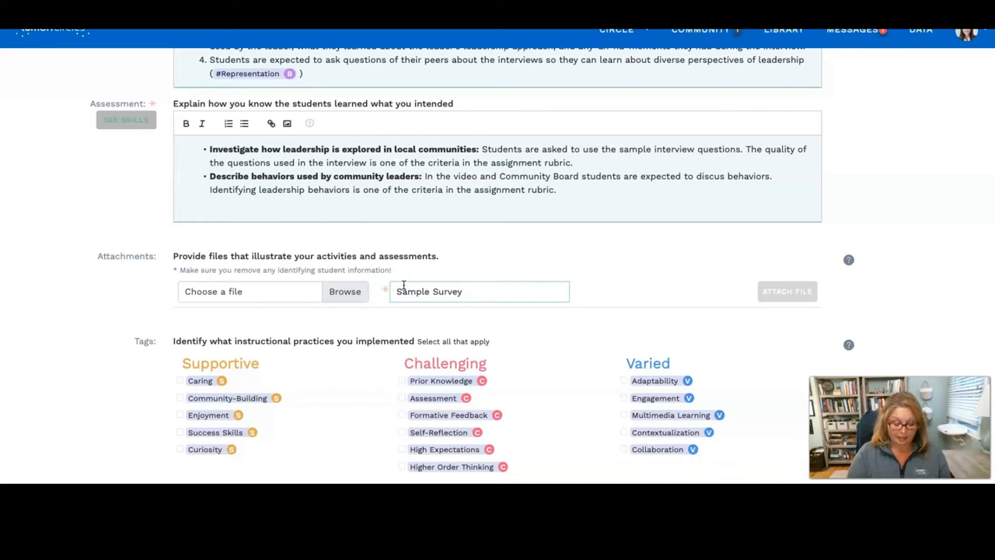
{"action": "type", "text": "Questions"}
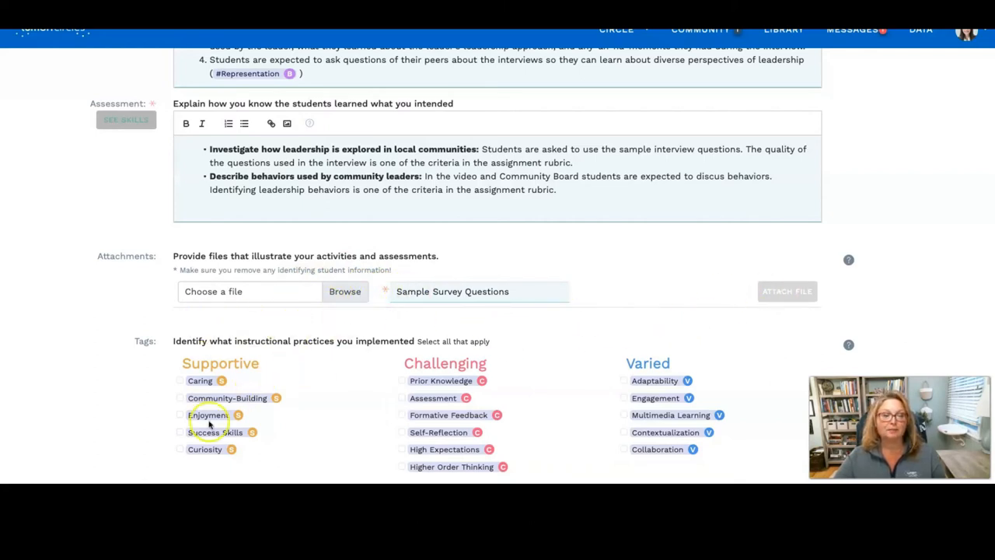
Step: Check the Self-Reflection, Representation, Engaging Intersectionality and Multimedia Learning tag boxes
{"action": "scroll", "scroll_direction": "down", "scroll_amount": 3}
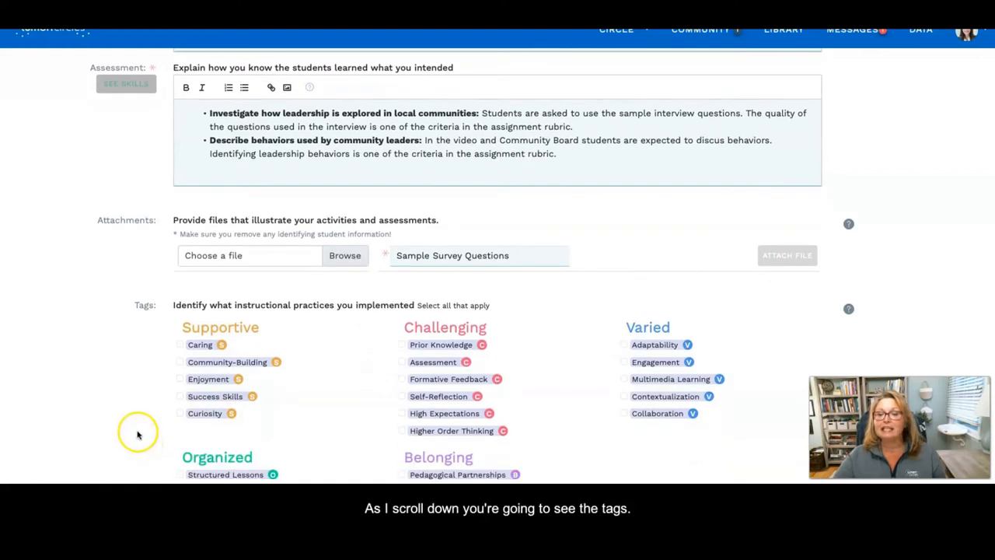
{"action": "scroll", "scroll_direction": "down", "scroll_amount": 3}
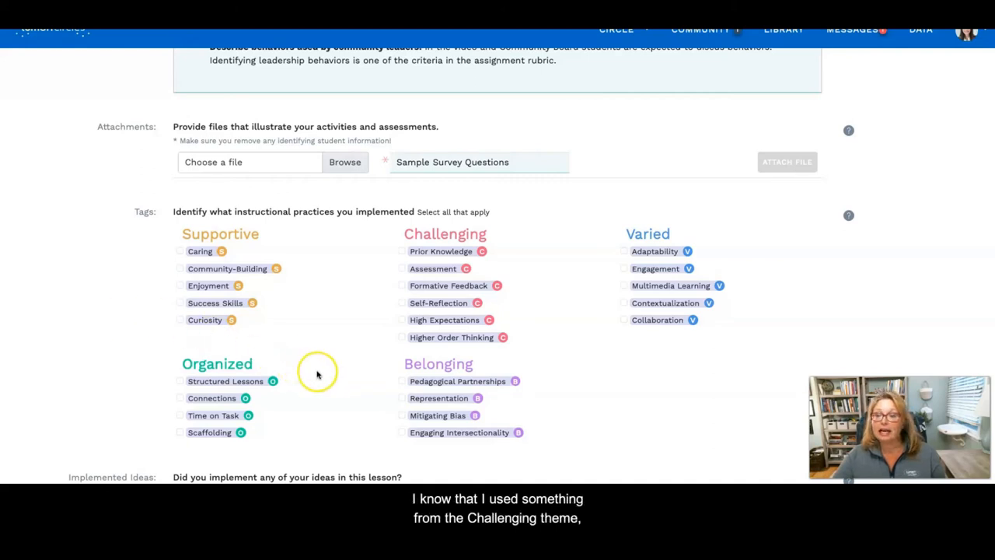
{"action": "mouse_move", "coordinate": [388, 254]}
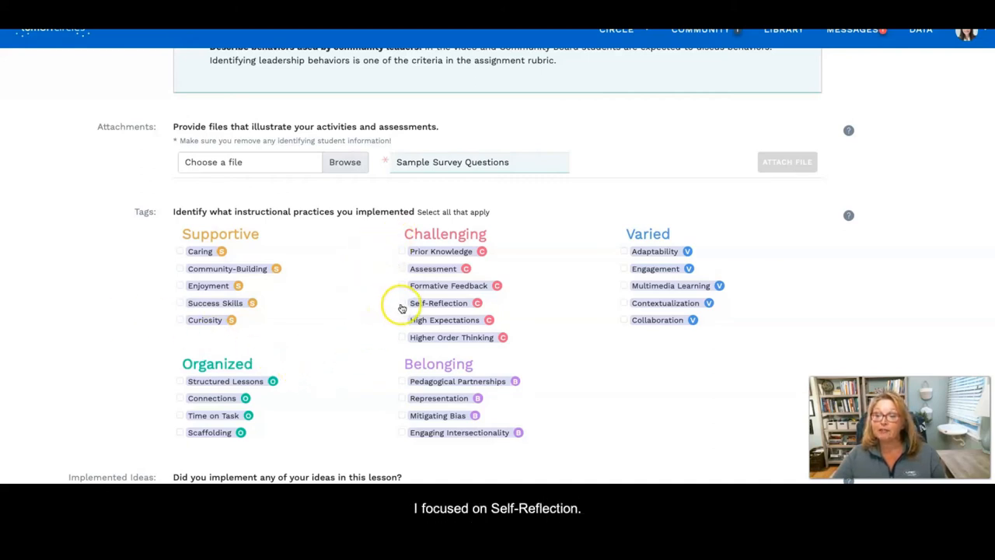
{"action": "left_click", "coordinate": [402, 303]}
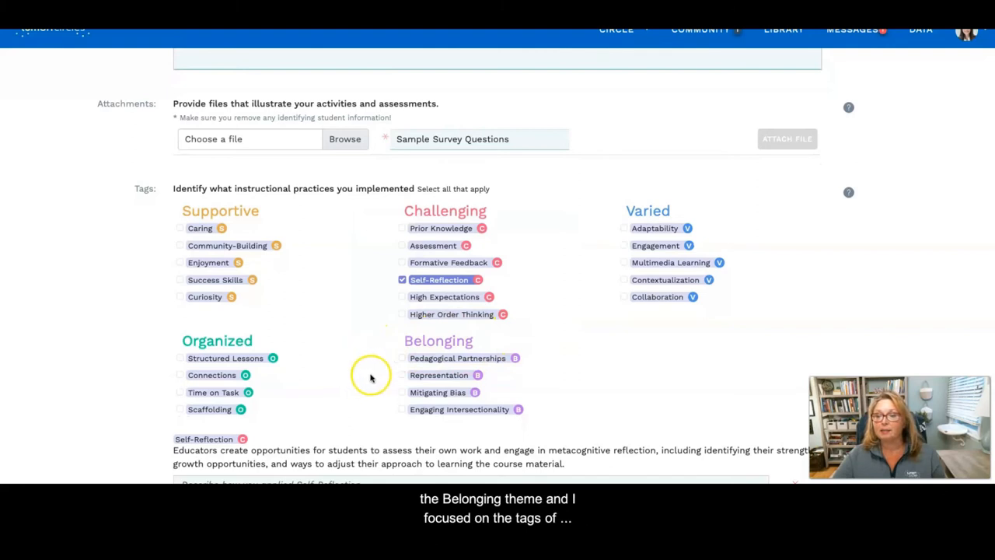
{"action": "left_click", "coordinate": [402, 375]}
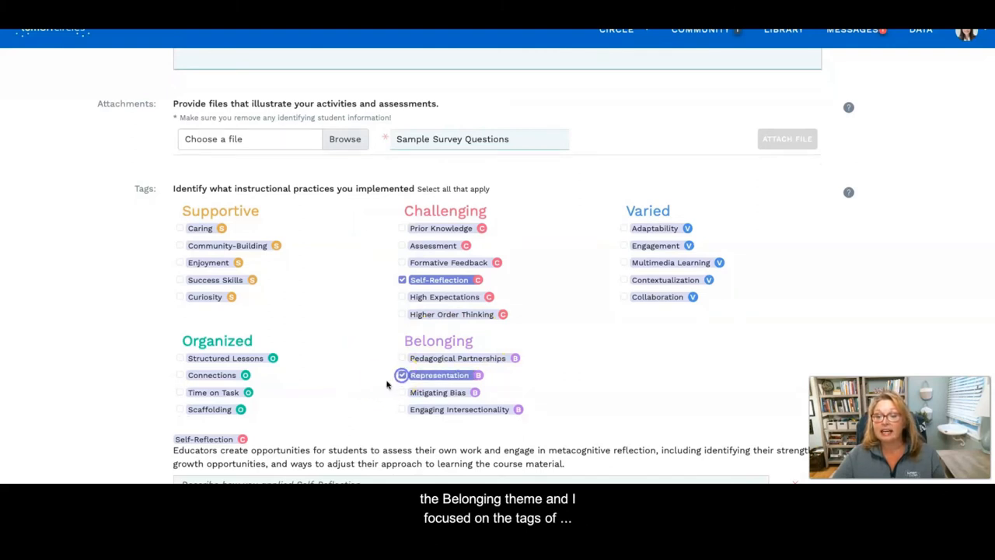
{"action": "left_click", "coordinate": [402, 410]}
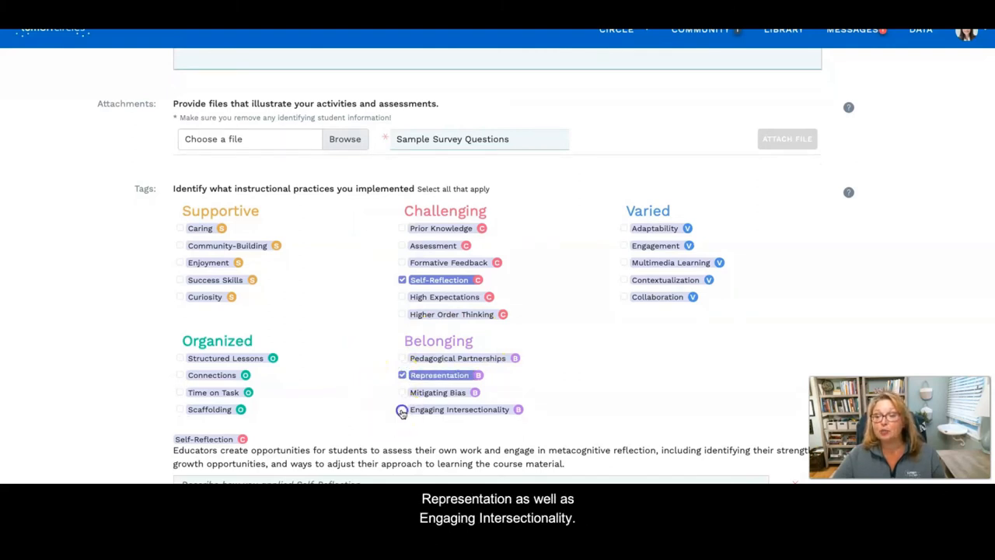
{"action": "left_click", "coordinate": [401, 409]}
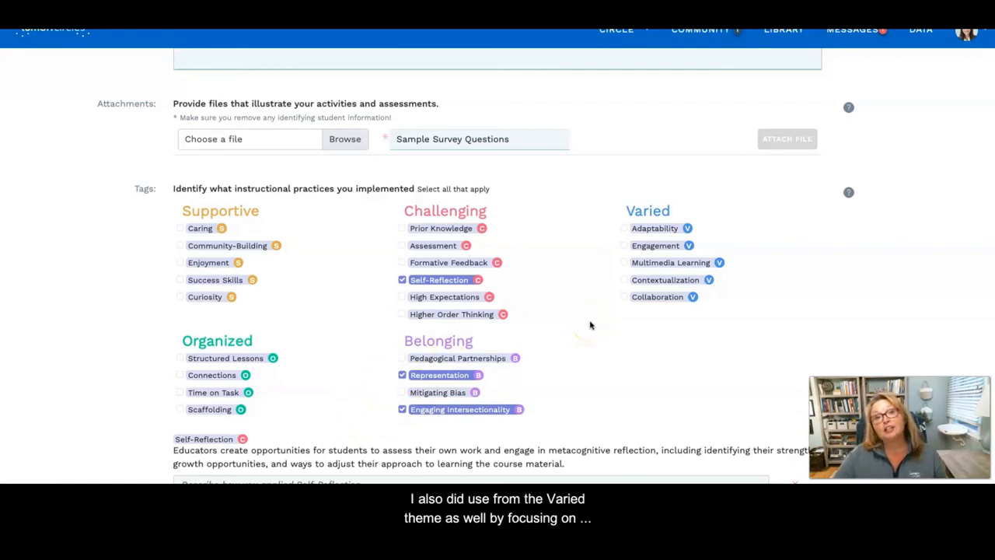
{"action": "mouse_move", "coordinate": [609, 275]}
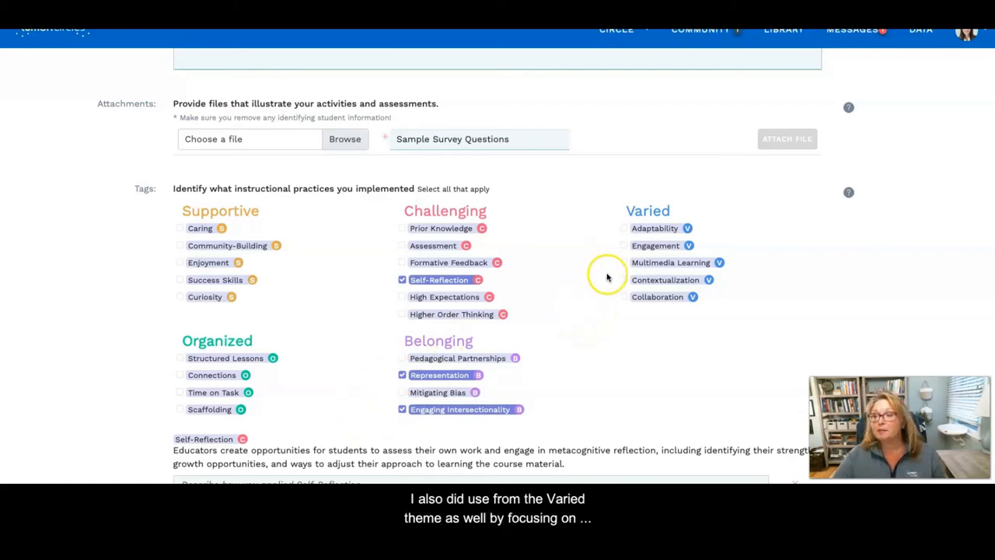
{"action": "left_click", "coordinate": [624, 262]}
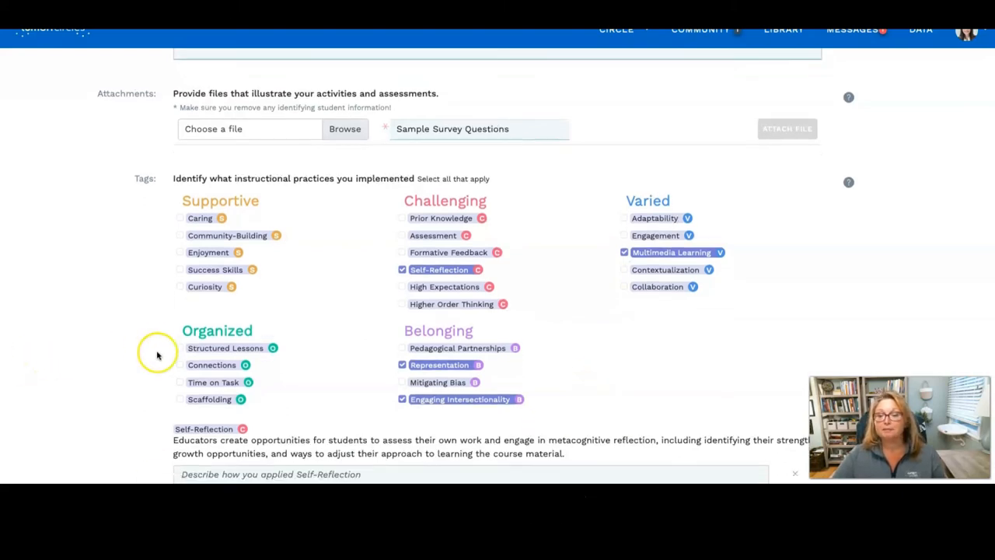
Step: Write 'In the videos' in the Self-Reflection tag description field
{"action": "scroll", "scroll_direction": "down", "scroll_amount": 3}
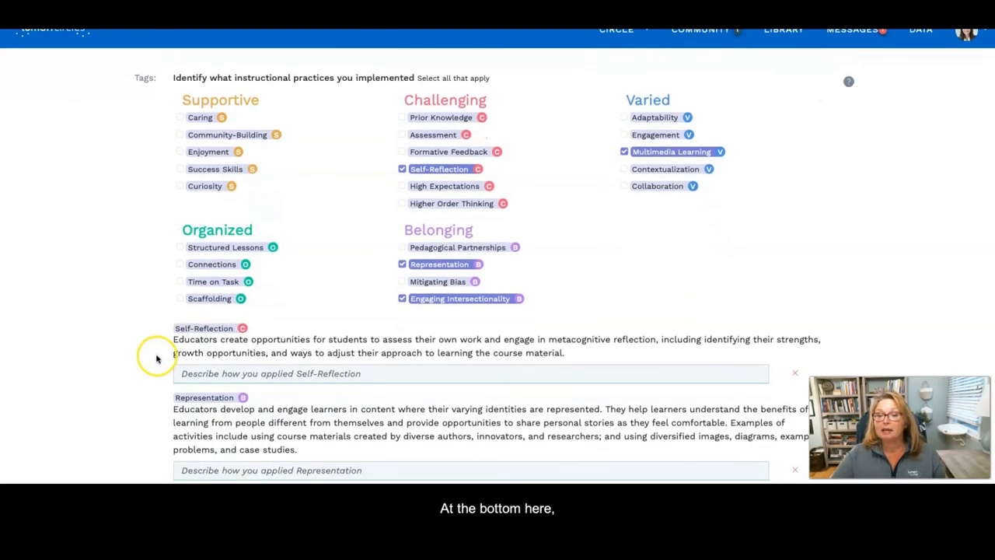
{"action": "scroll", "scroll_direction": "down", "scroll_amount": 3}
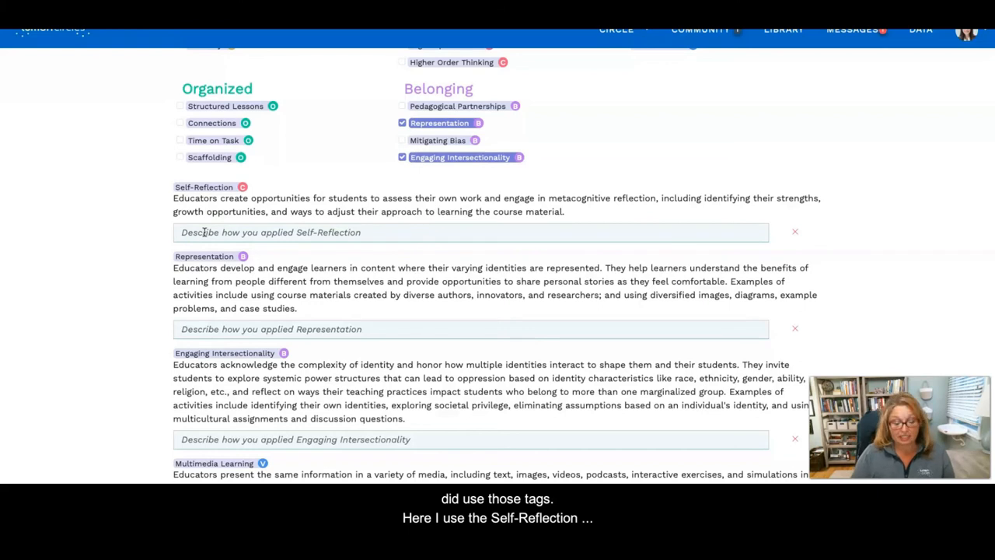
{"action": "type", "text": "In"}
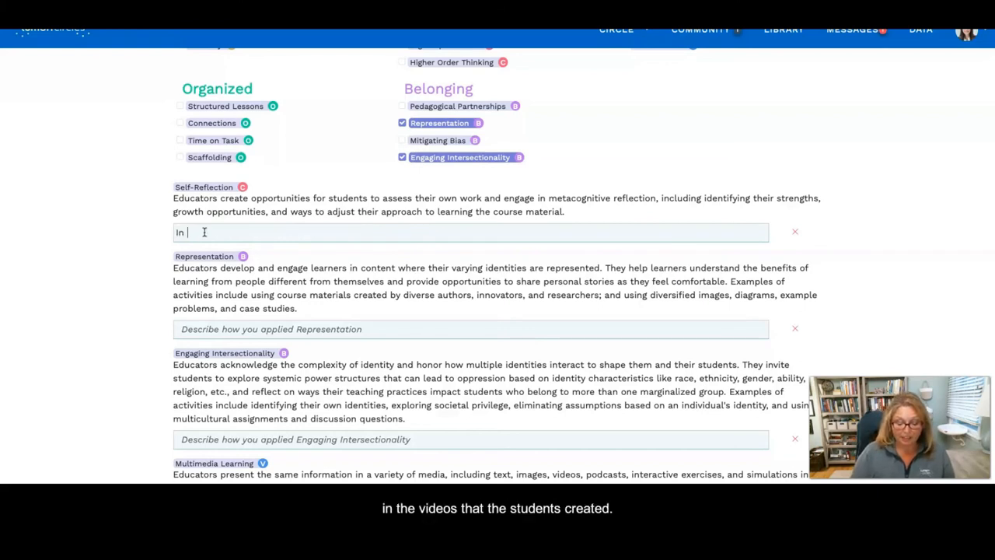
{"action": "type", "text": "th videos"}
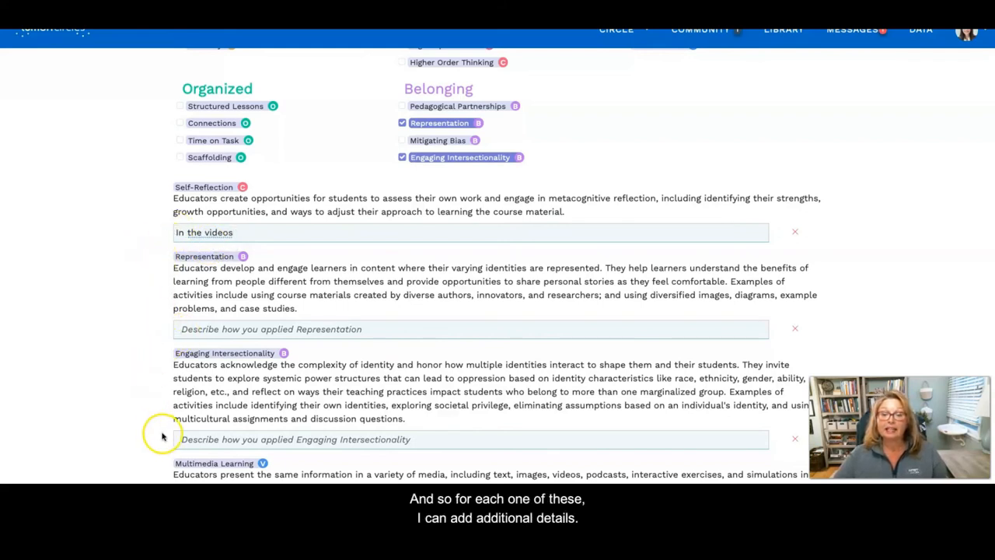
{"action": "mouse_move", "coordinate": [121, 337]}
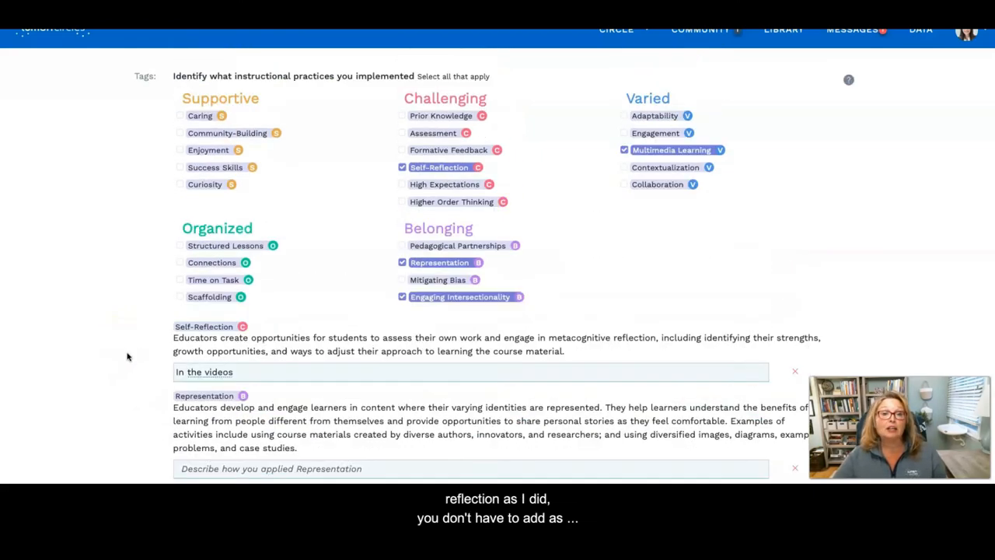
{"action": "scroll", "scroll_direction": "up", "scroll_amount": 3}
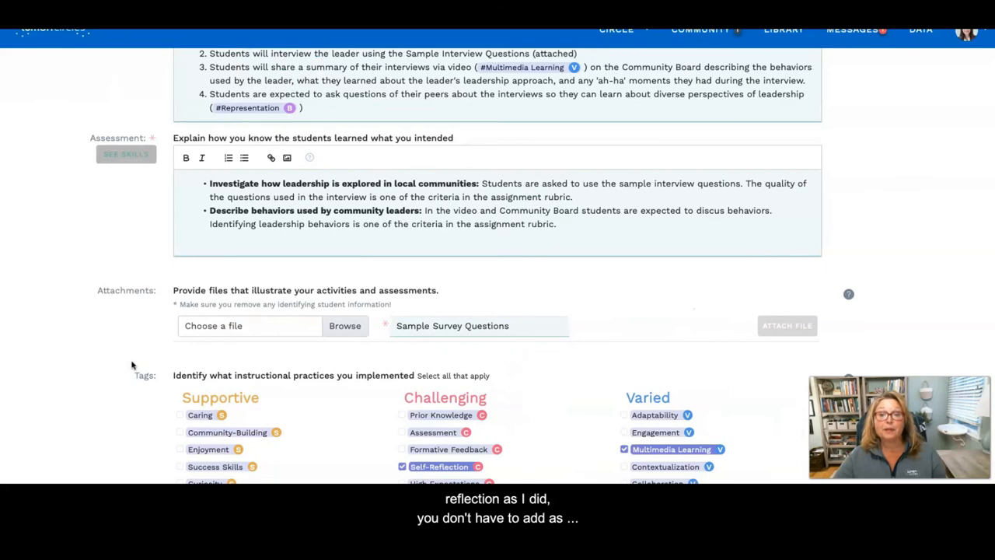
{"action": "scroll", "scroll_direction": "up", "scroll_amount": 3}
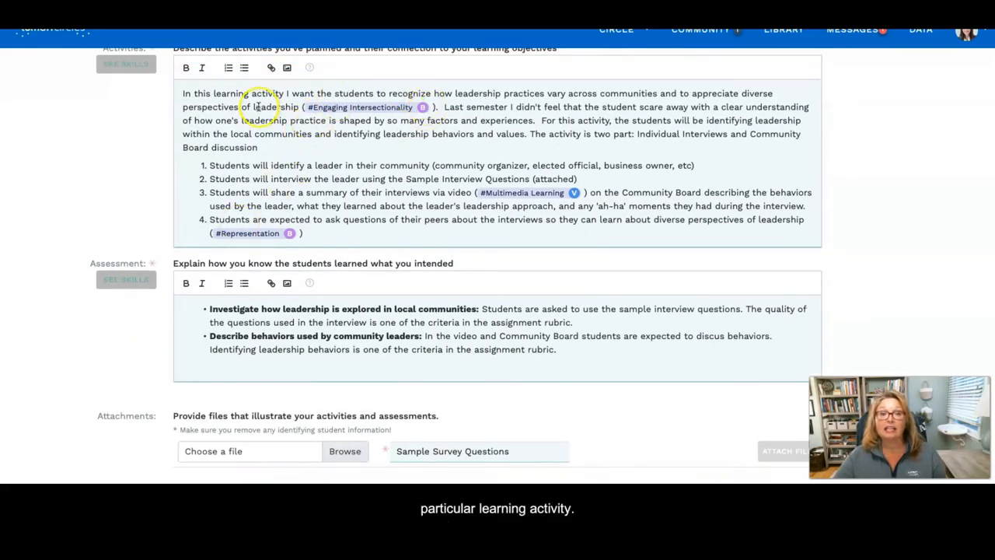
{"action": "scroll", "scroll_direction": "down", "scroll_amount": 3}
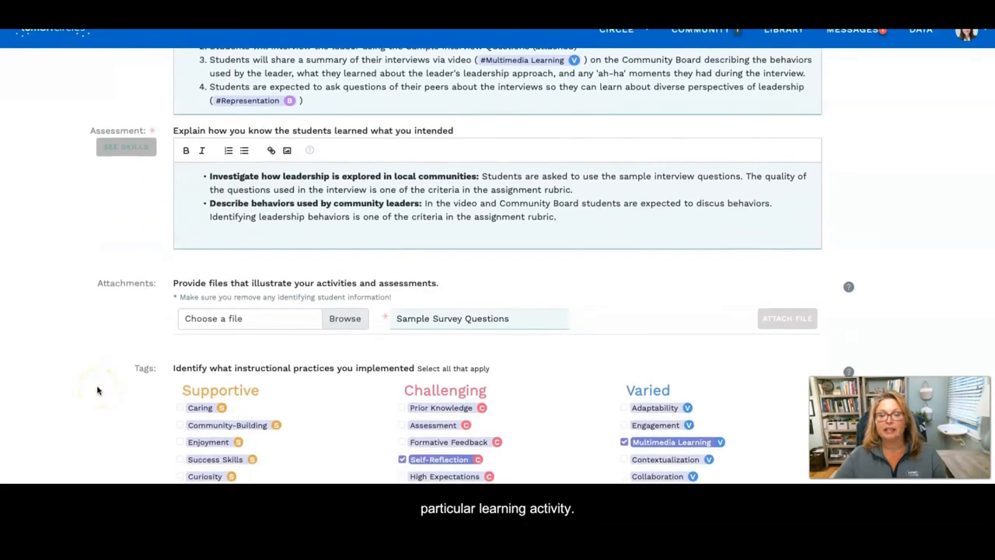
{"action": "scroll", "scroll_direction": "down", "scroll_amount": 3}
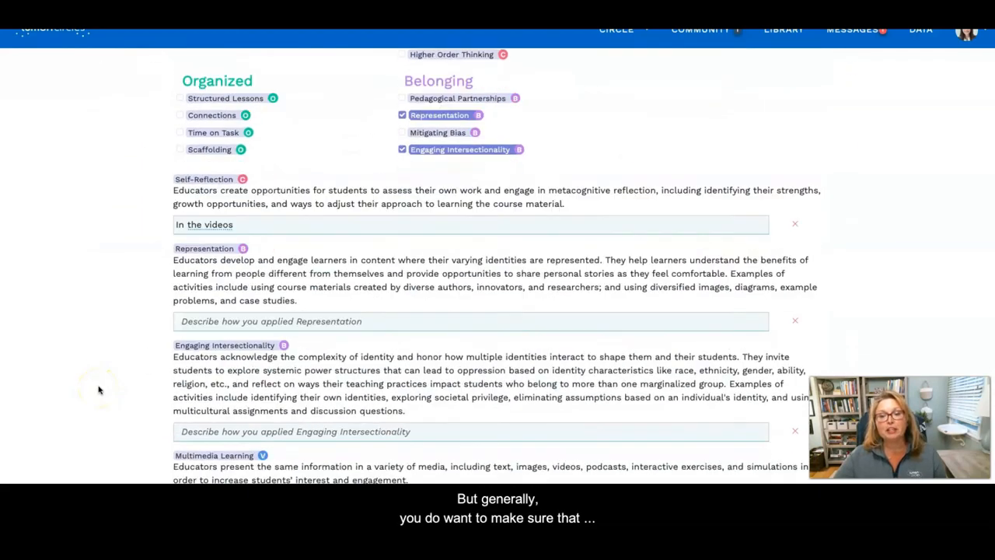
{"action": "scroll", "scroll_direction": "down", "scroll_amount": 3}
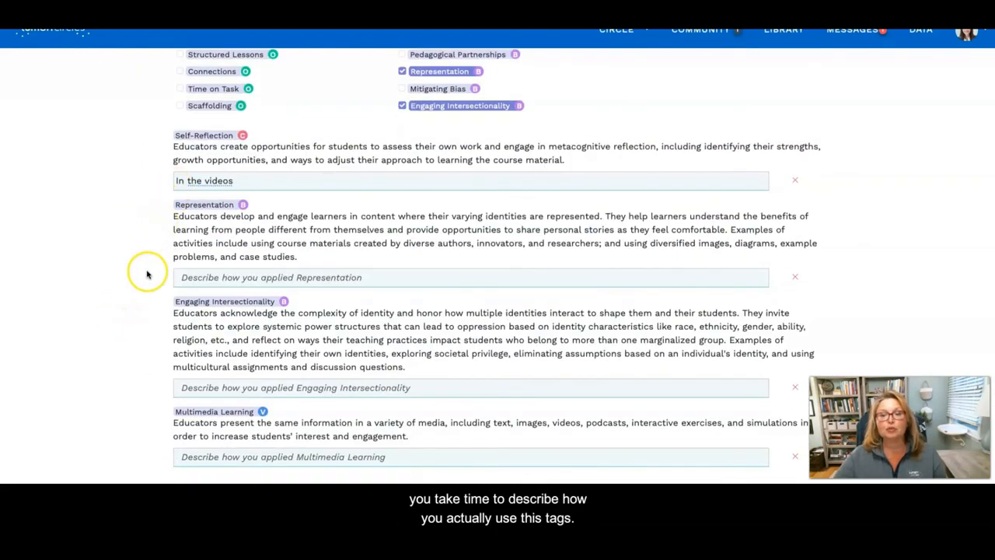
{"action": "scroll", "scroll_direction": "down", "scroll_amount": 3}
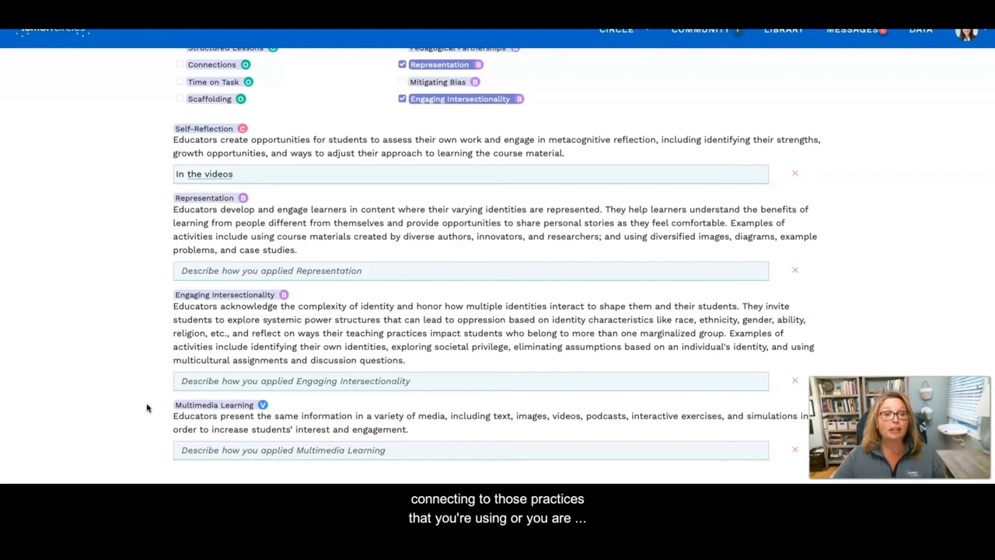
{"action": "scroll", "scroll_direction": "down", "scroll_amount": 3}
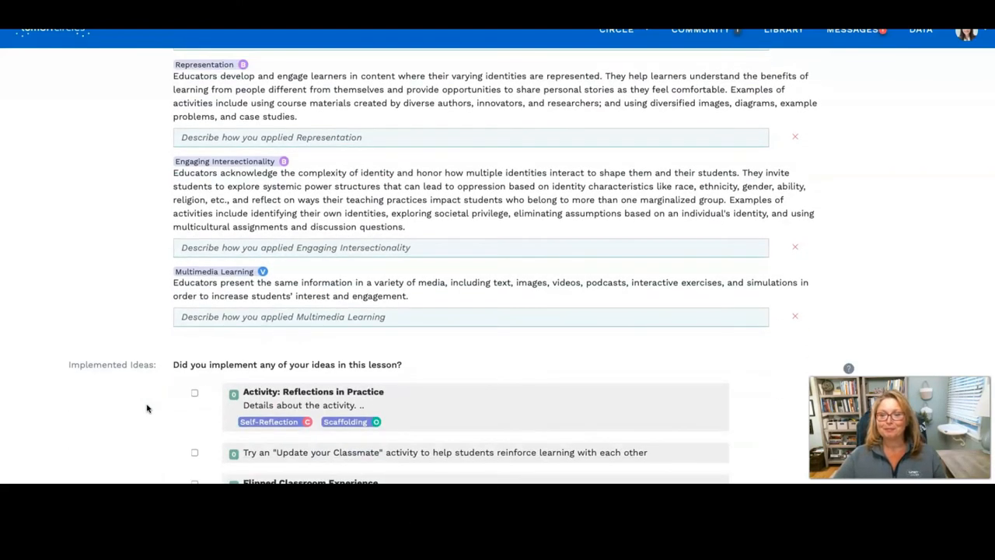
{"action": "scroll", "scroll_direction": "down", "scroll_amount": 3}
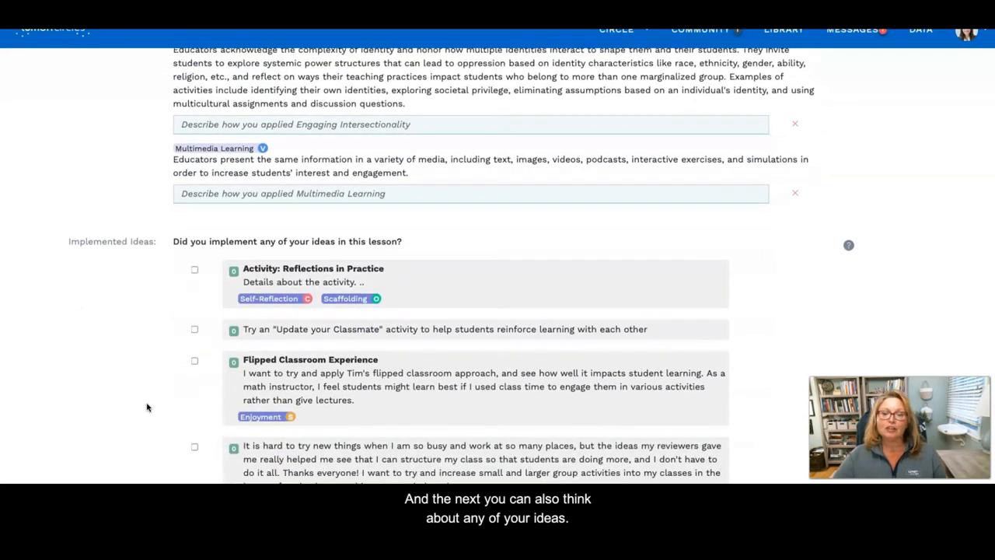
{"action": "mouse_move", "coordinate": [145, 279]}
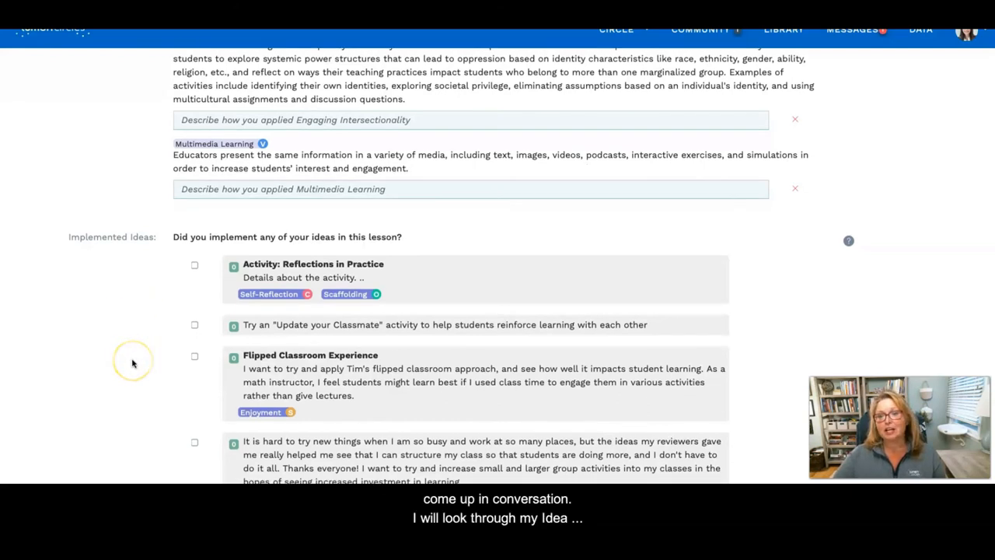
{"action": "scroll", "scroll_direction": "down", "scroll_amount": 3}
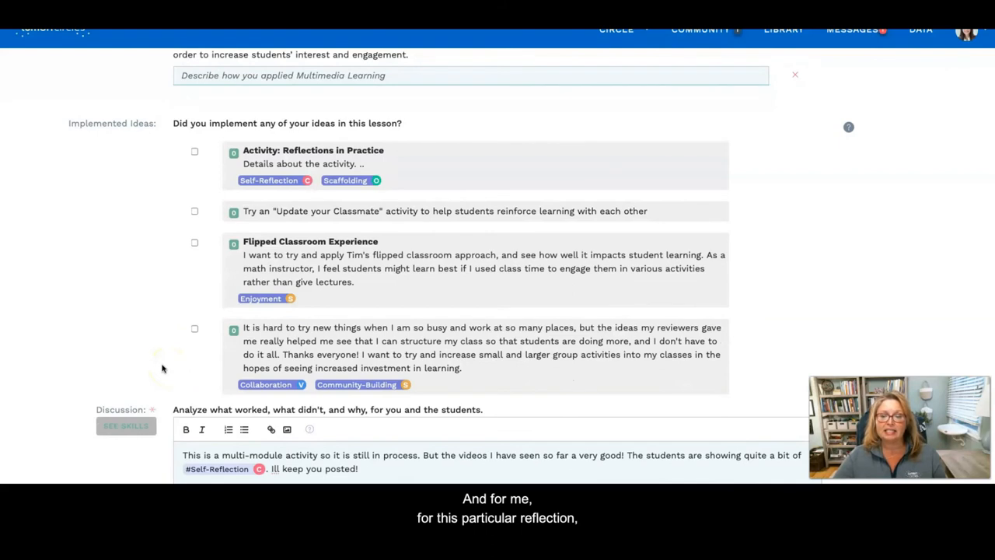
{"action": "scroll", "scroll_direction": "down", "scroll_amount": 3}
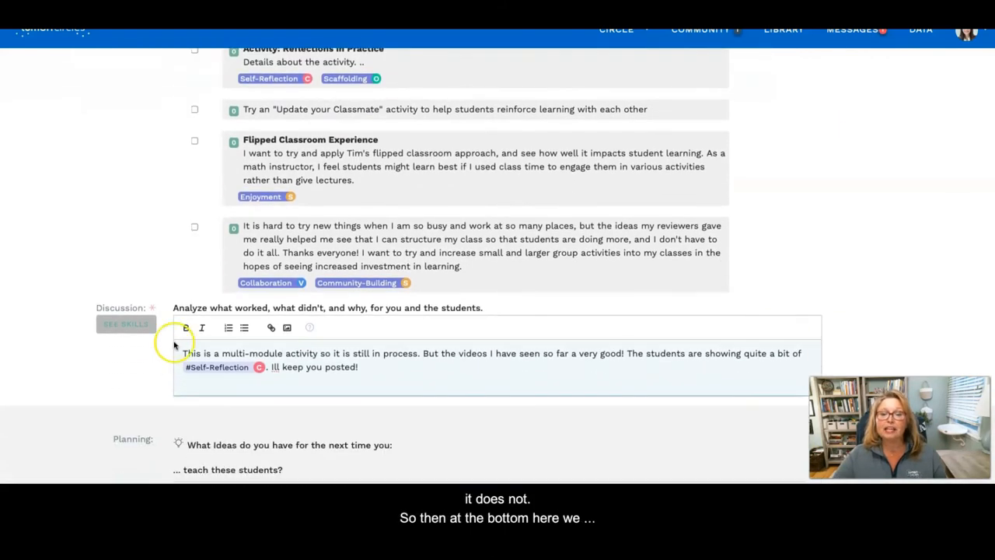
{"action": "mouse_move", "coordinate": [129, 369]}
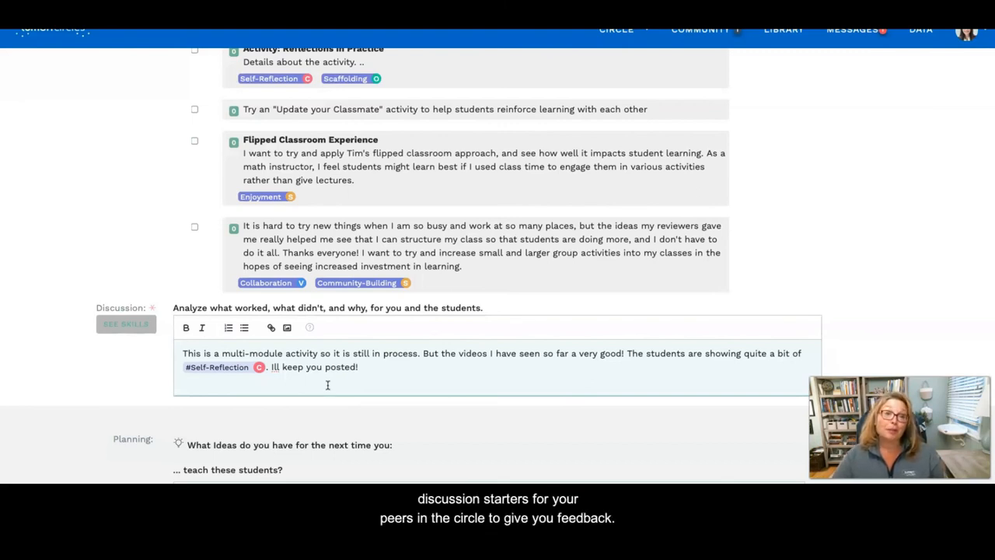
{"action": "scroll", "scroll_direction": "down", "scroll_amount": 3}
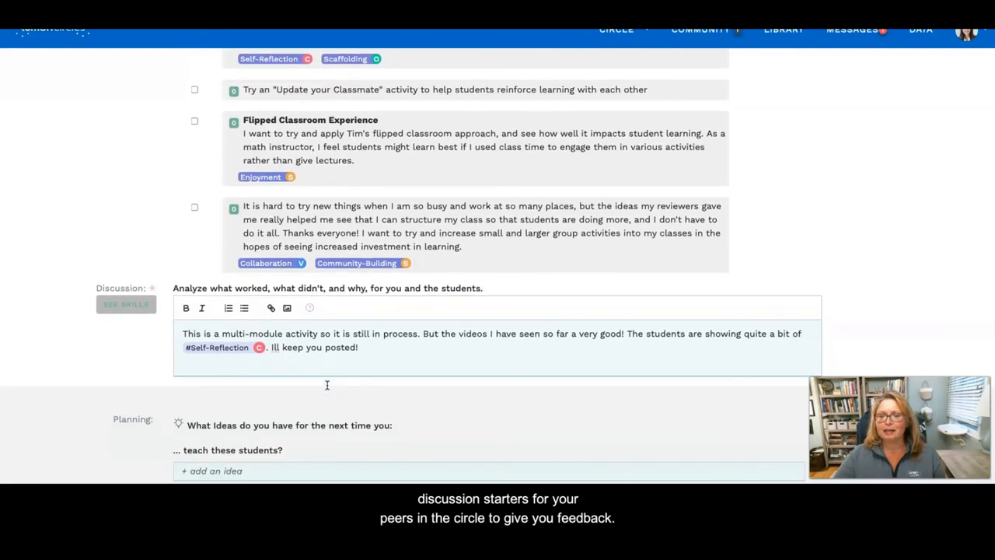
{"action": "scroll", "scroll_direction": "down", "scroll_amount": 3}
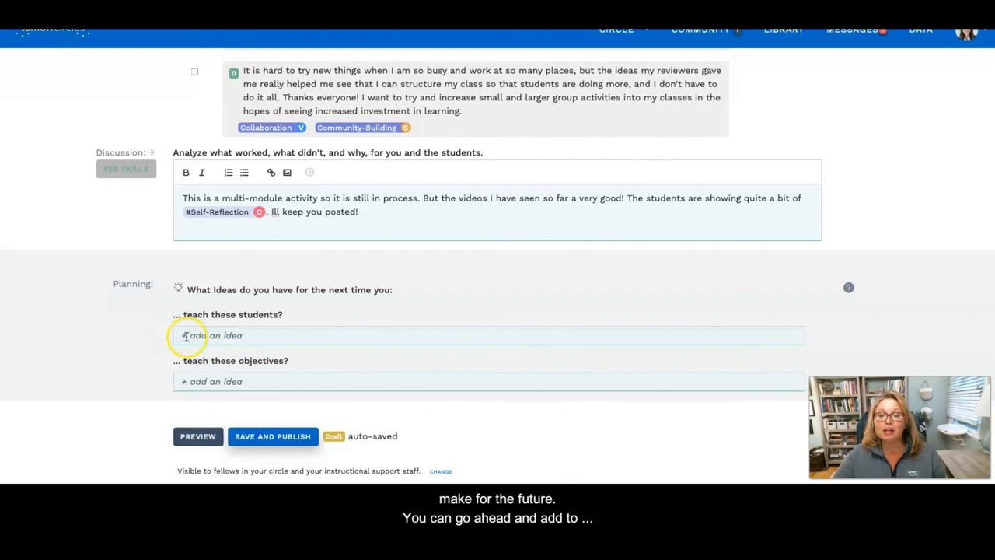
{"action": "left_click", "coordinate": [234, 335]}
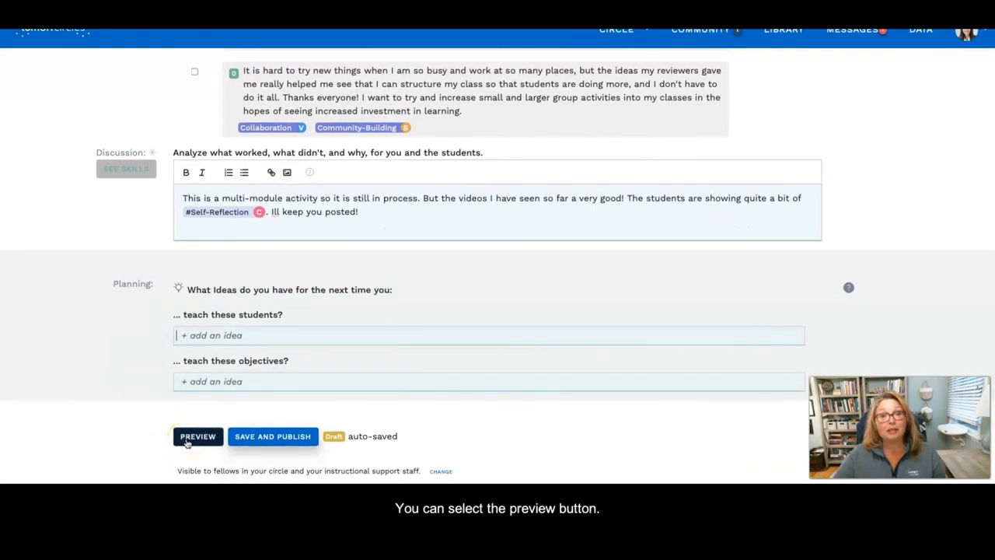
Step: Preview the draft reflection from the button below the Planning section
{"action": "left_click", "coordinate": [197, 436]}
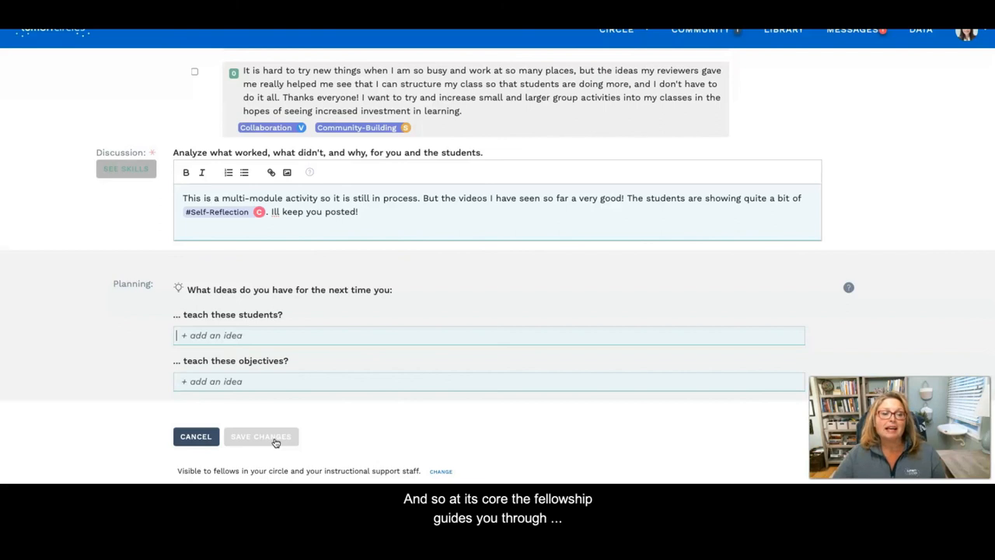
{"action": "left_click", "coordinate": [261, 436]}
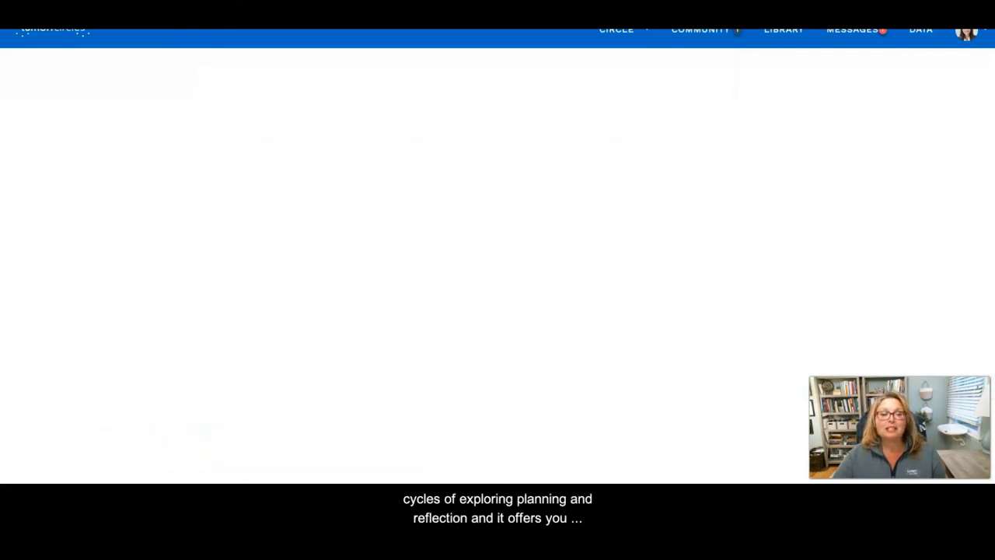